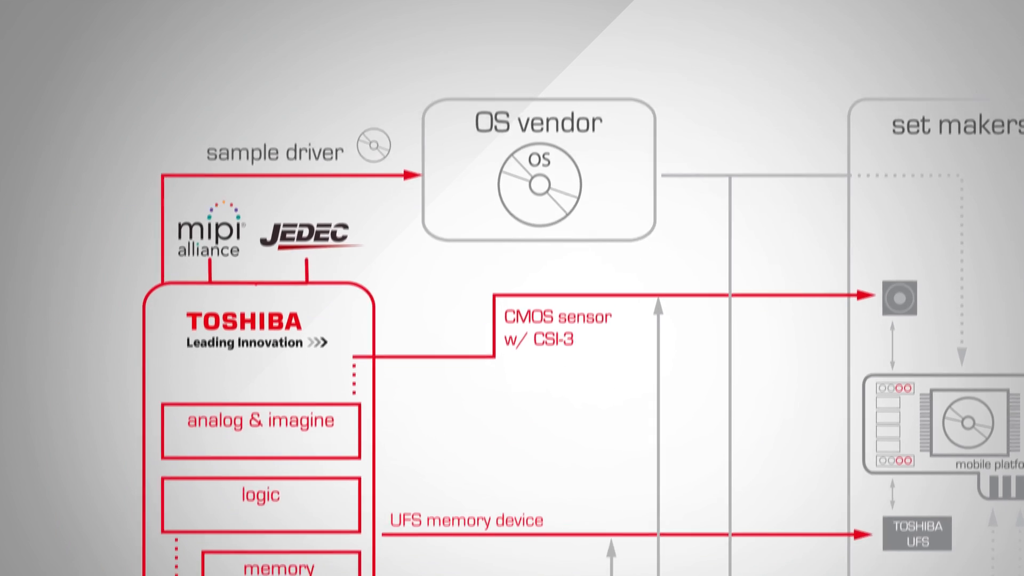
{"action": "scroll", "scroll_direction": "down", "scroll_amount": 3}
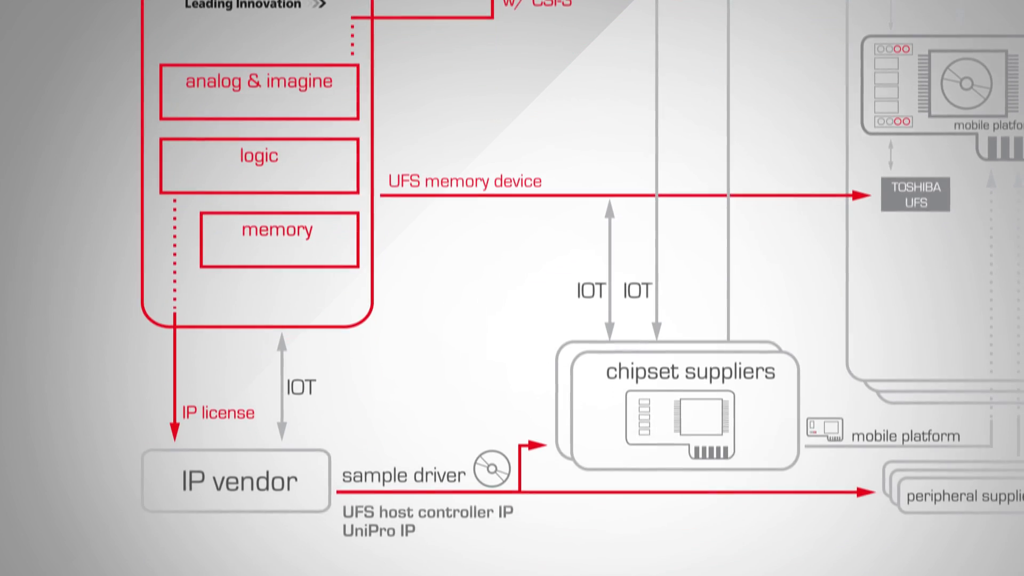